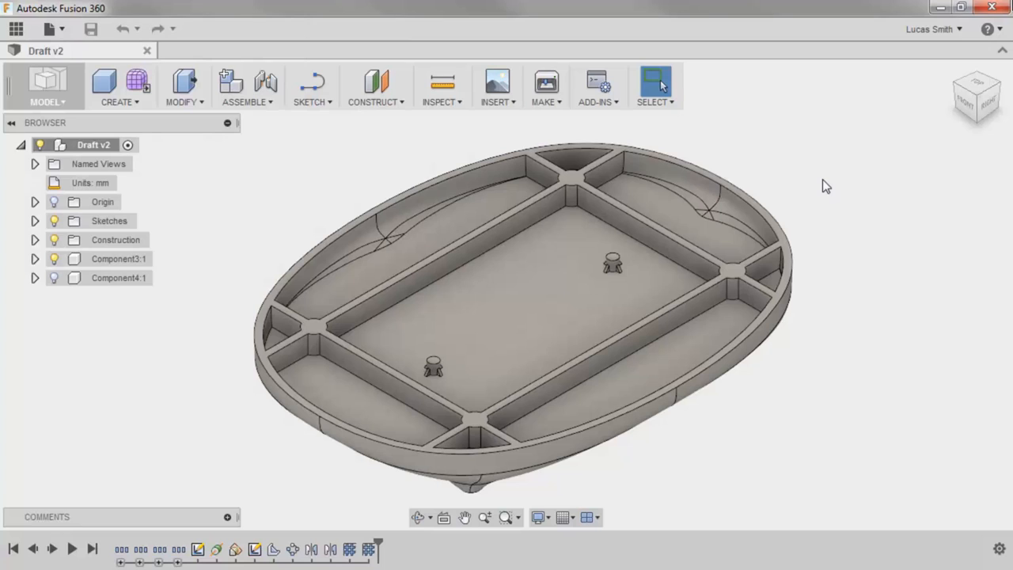
mouse_move(786, 196)
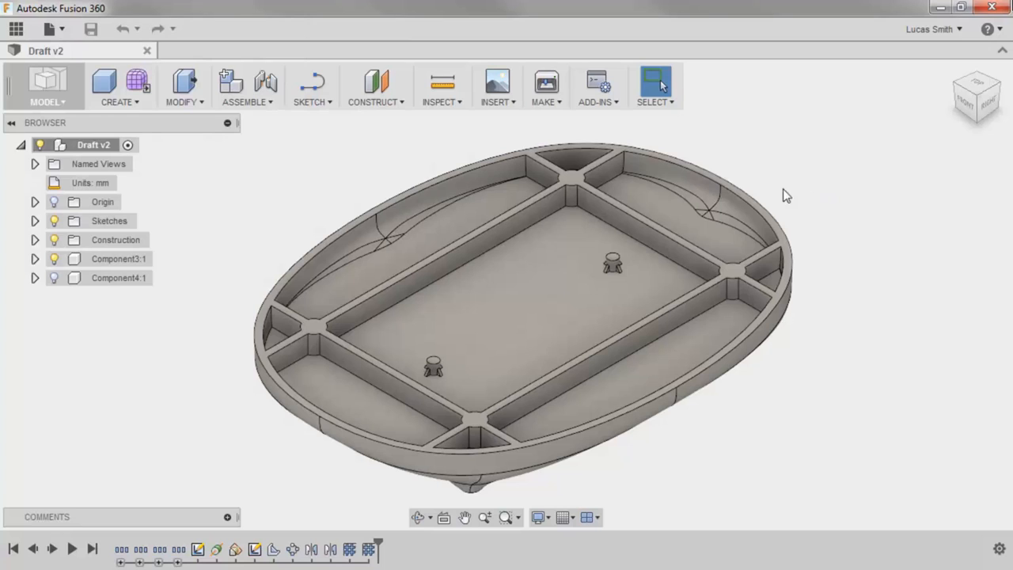
mouse_move(542, 221)
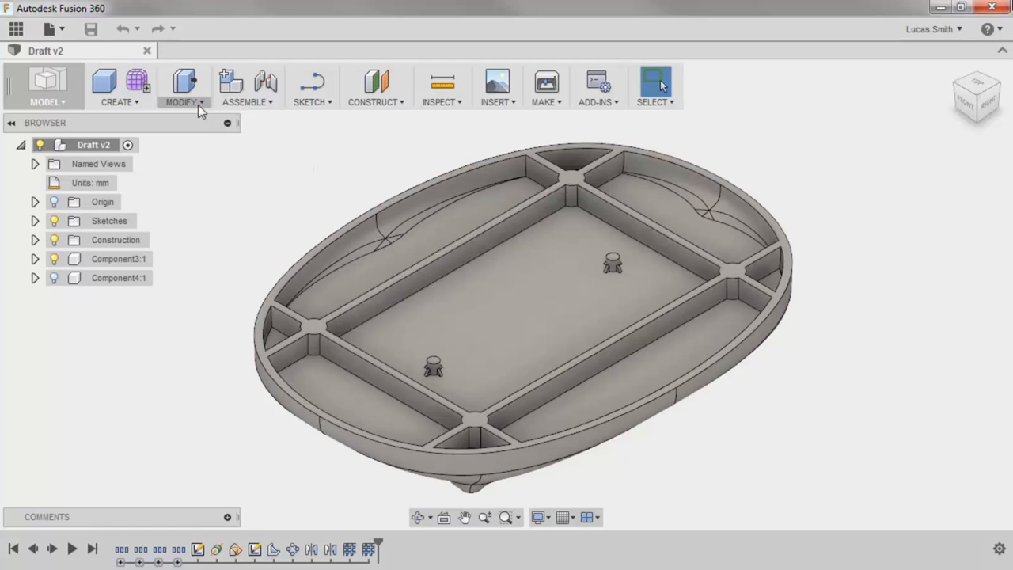
Open the Draft command from the Modify menu for the tray.
left_click(183, 87)
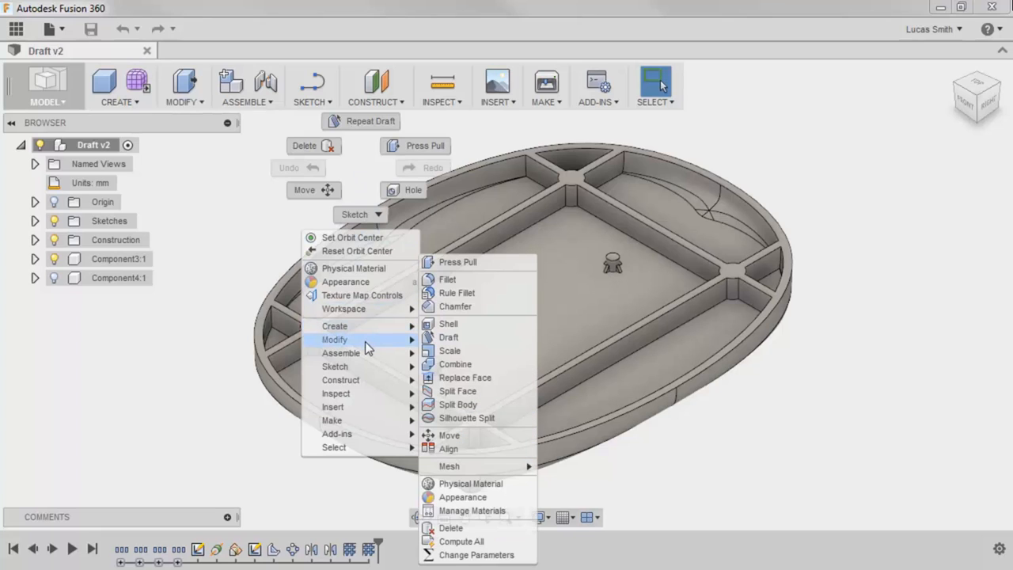
mouse_move(449, 337)
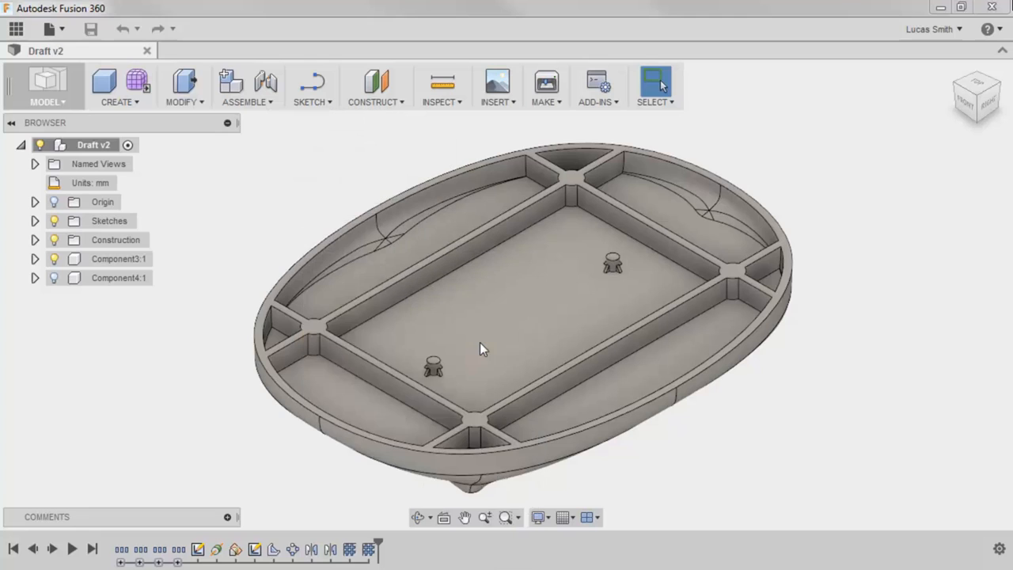
left_click(184, 87)
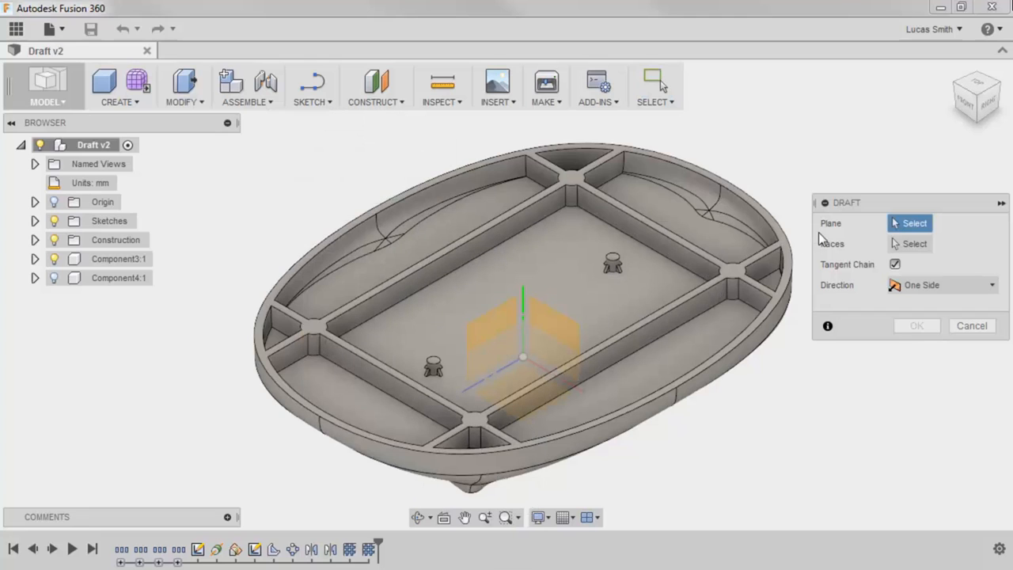
mouse_move(847, 235)
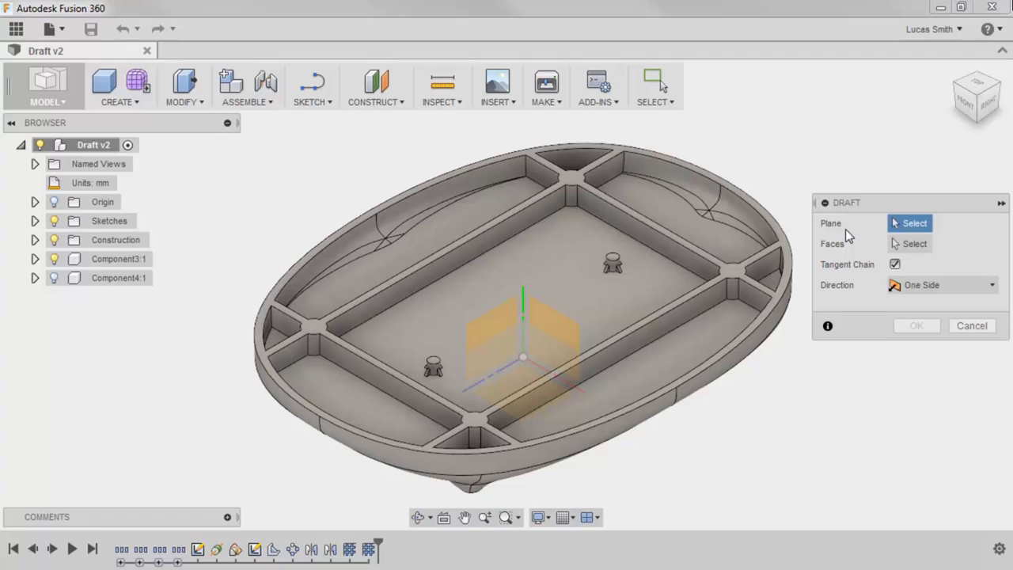
mouse_move(848, 255)
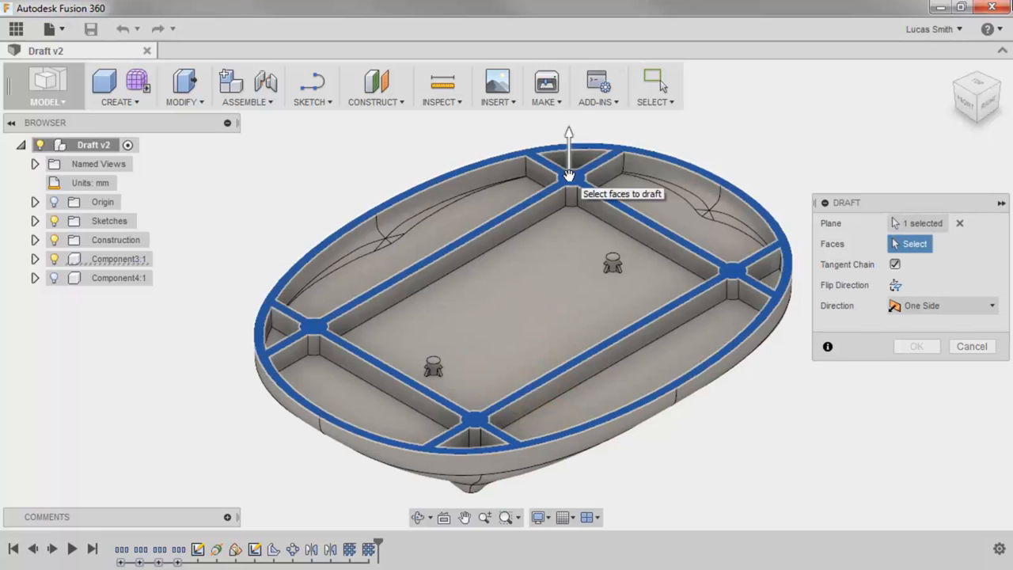
Zoom in on the tray to reach a web's side face.
scroll("down", 3)
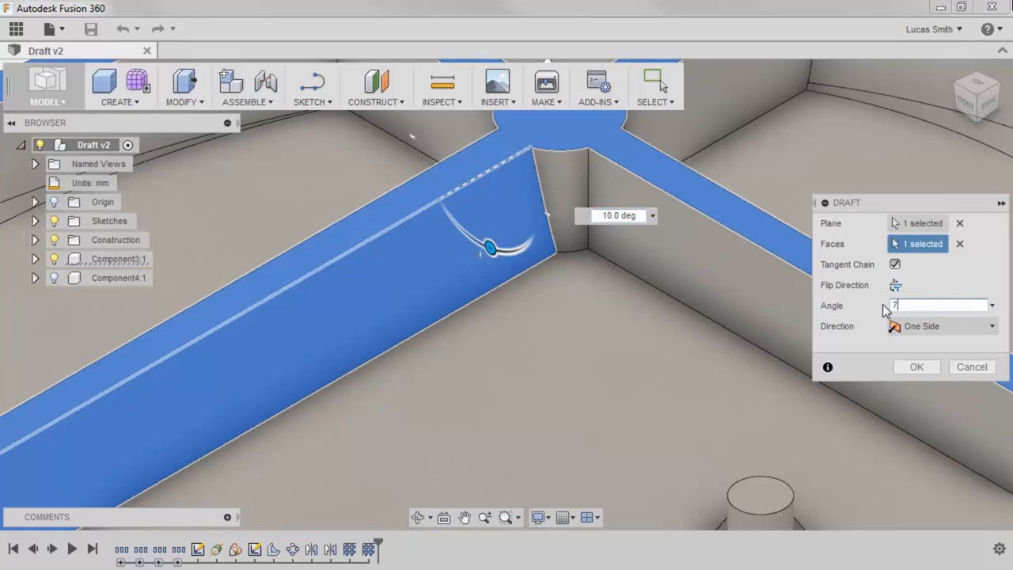
Set the web face's draft angle to 8 degrees and reverse its direction.
type("7 deg")
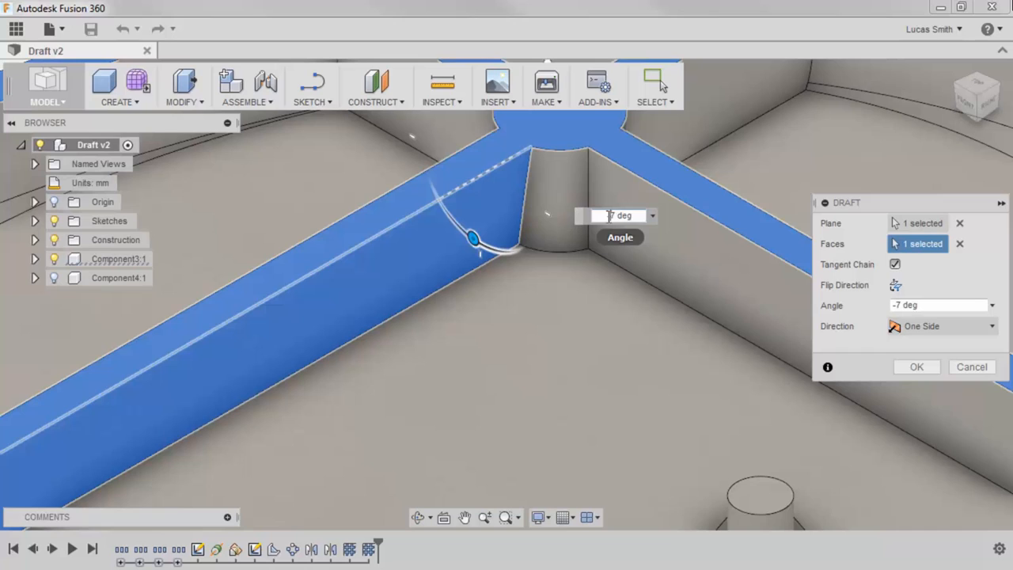
left_click(895, 285)
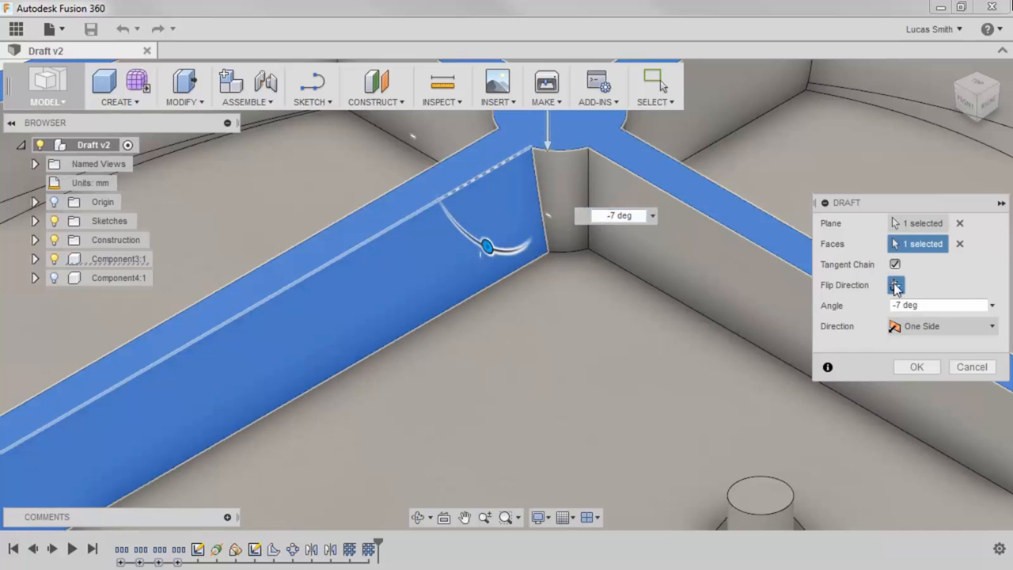
left_click(895, 285)
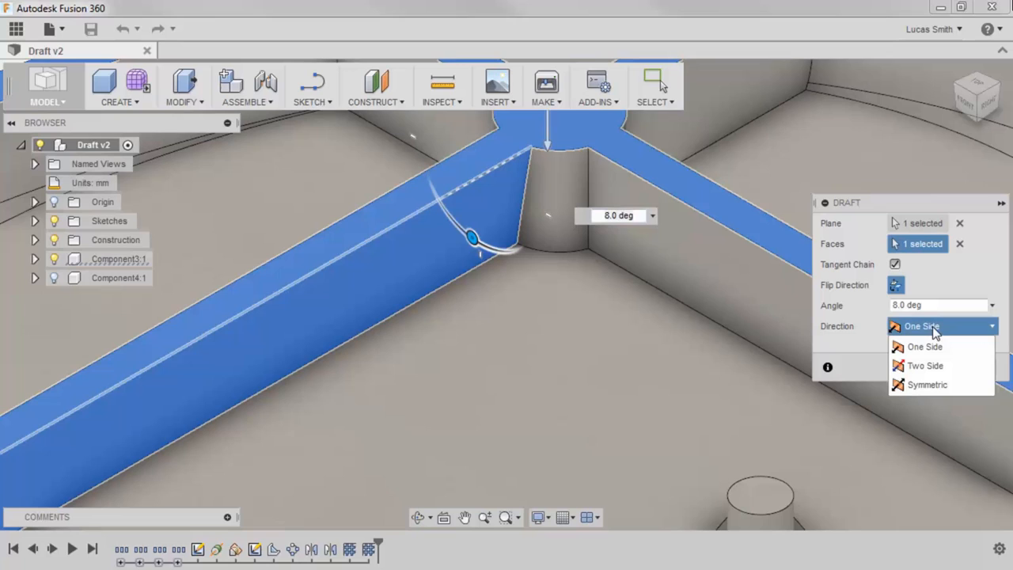
Try a two-sided draft at -20 degrees, then switch to Symmetric at 15 degrees.
left_click(924, 365)
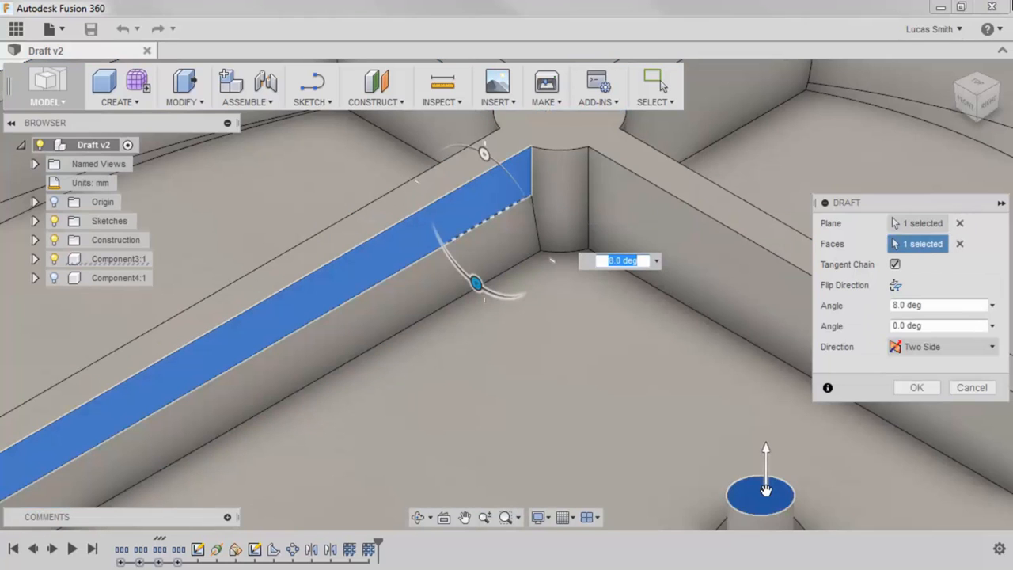
mouse_move(641, 361)
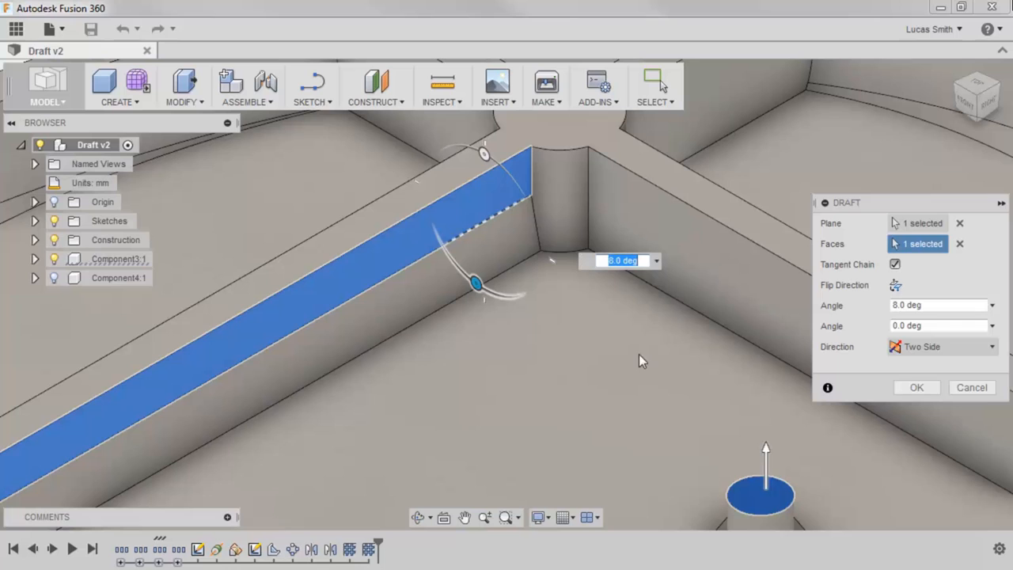
left_click_drag(471, 282, 495, 158)
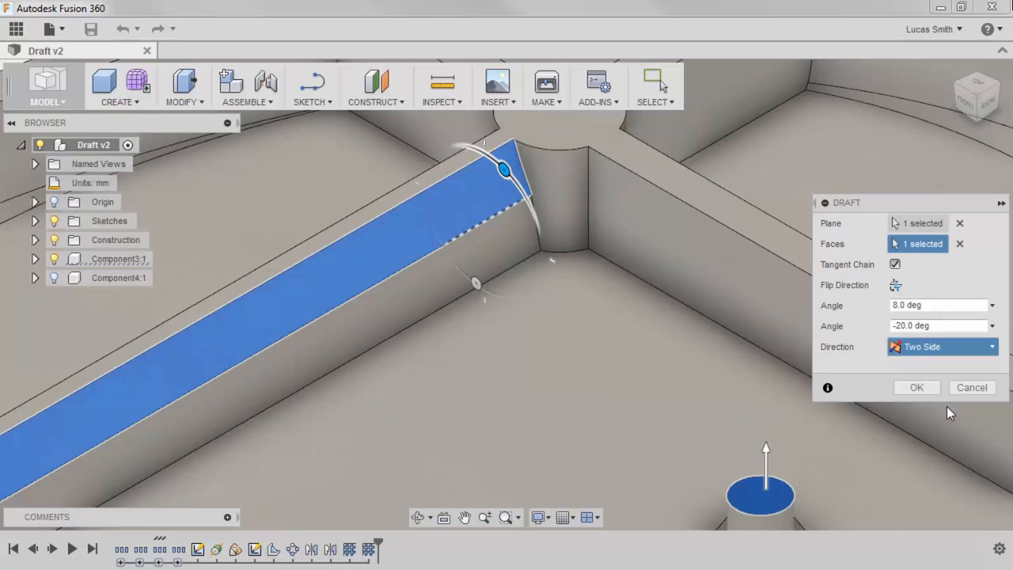
left_click(941, 346)
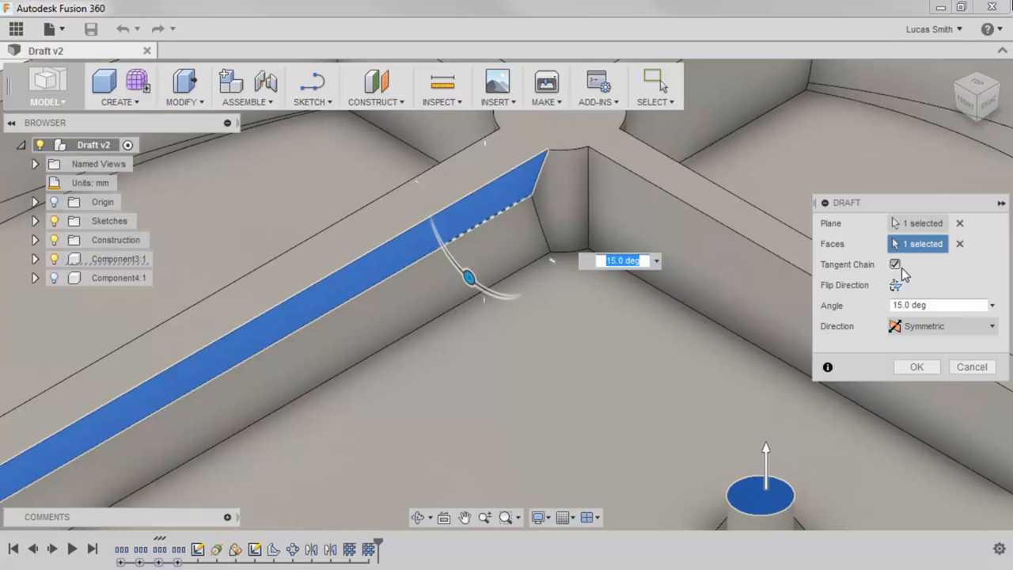
Switch the draft back to One Side at 5 degrees and add more web faces.
left_click(960, 223)
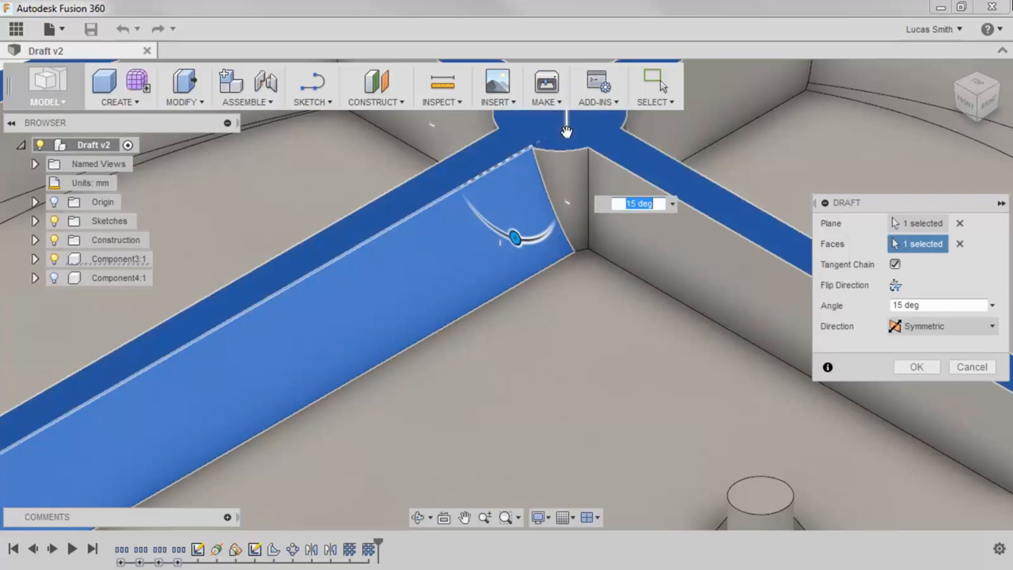
left_click(942, 326)
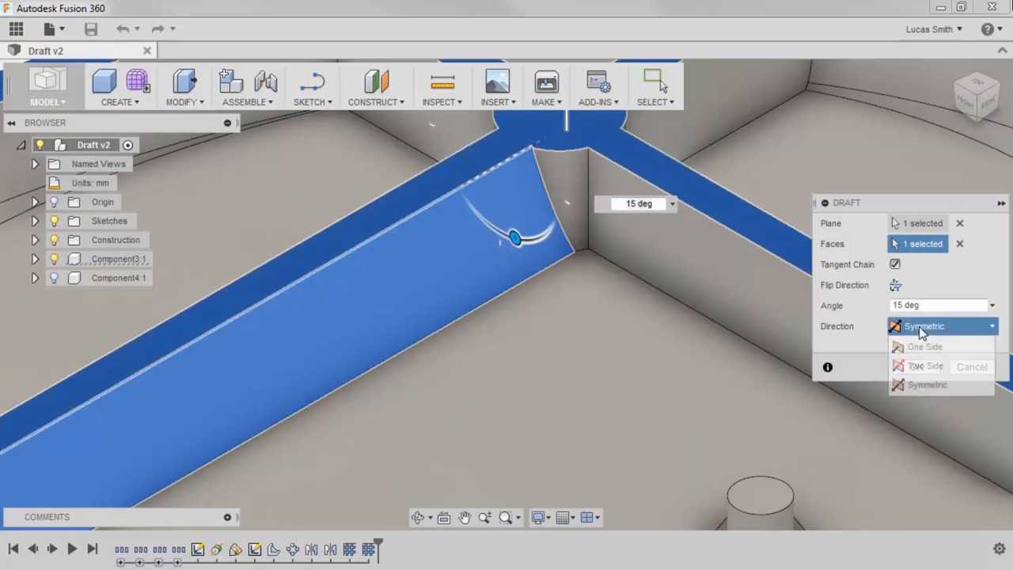
left_click(924, 347)
type("5")
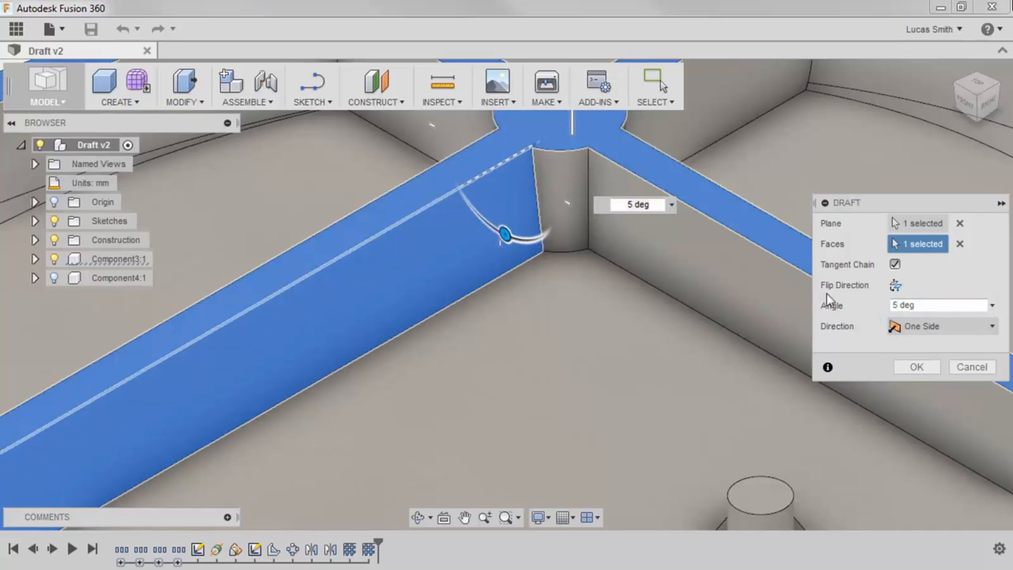
mouse_move(556, 183)
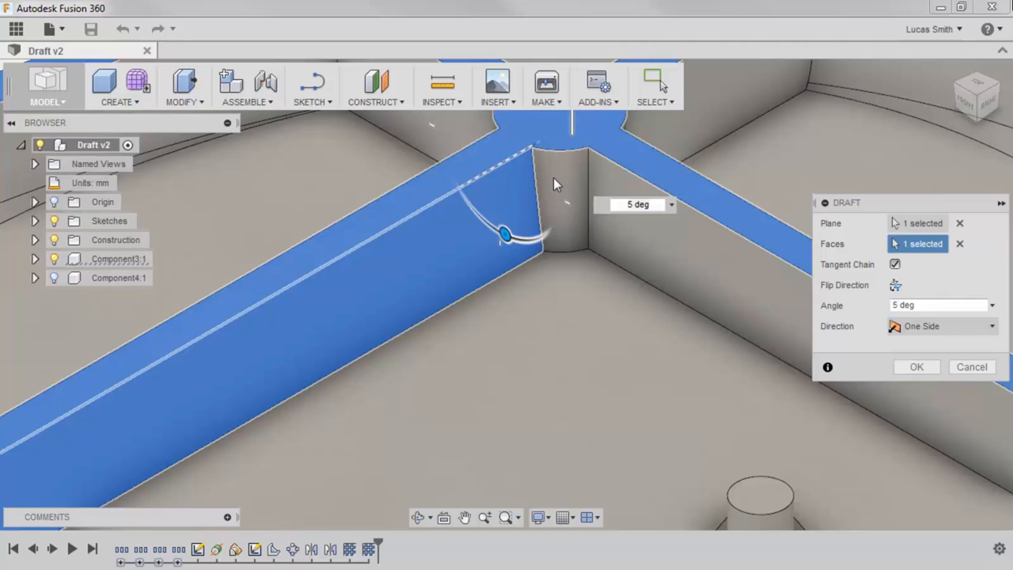
left_click(562, 193)
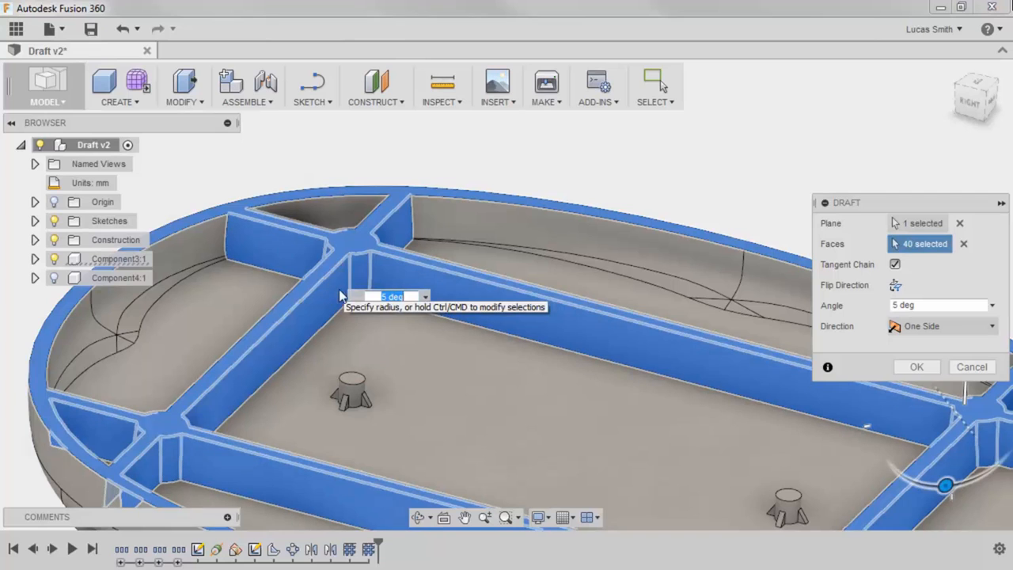
Confirm the one-sided 5-degree draft on all 40 web faces.
left_click(917, 366)
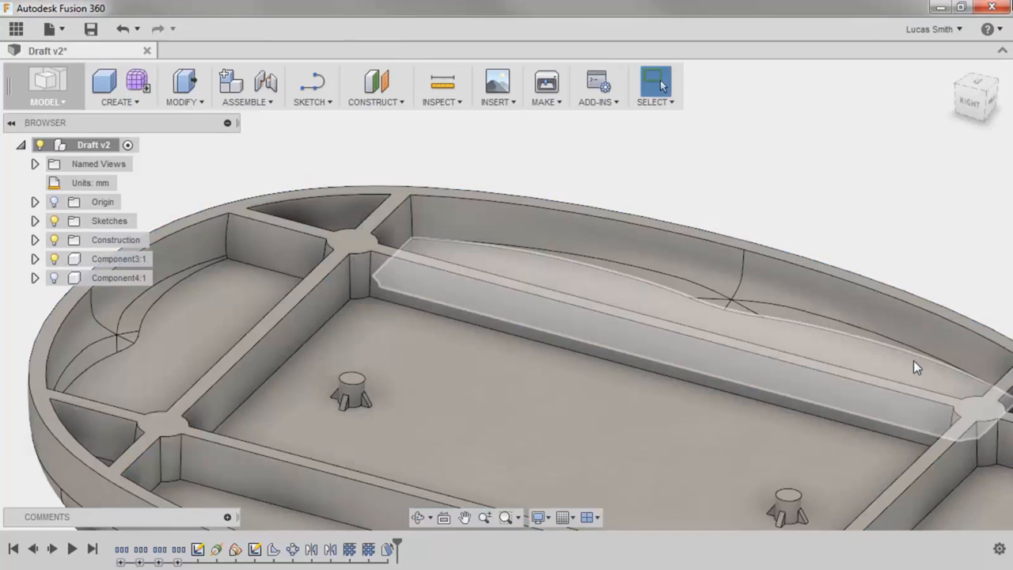